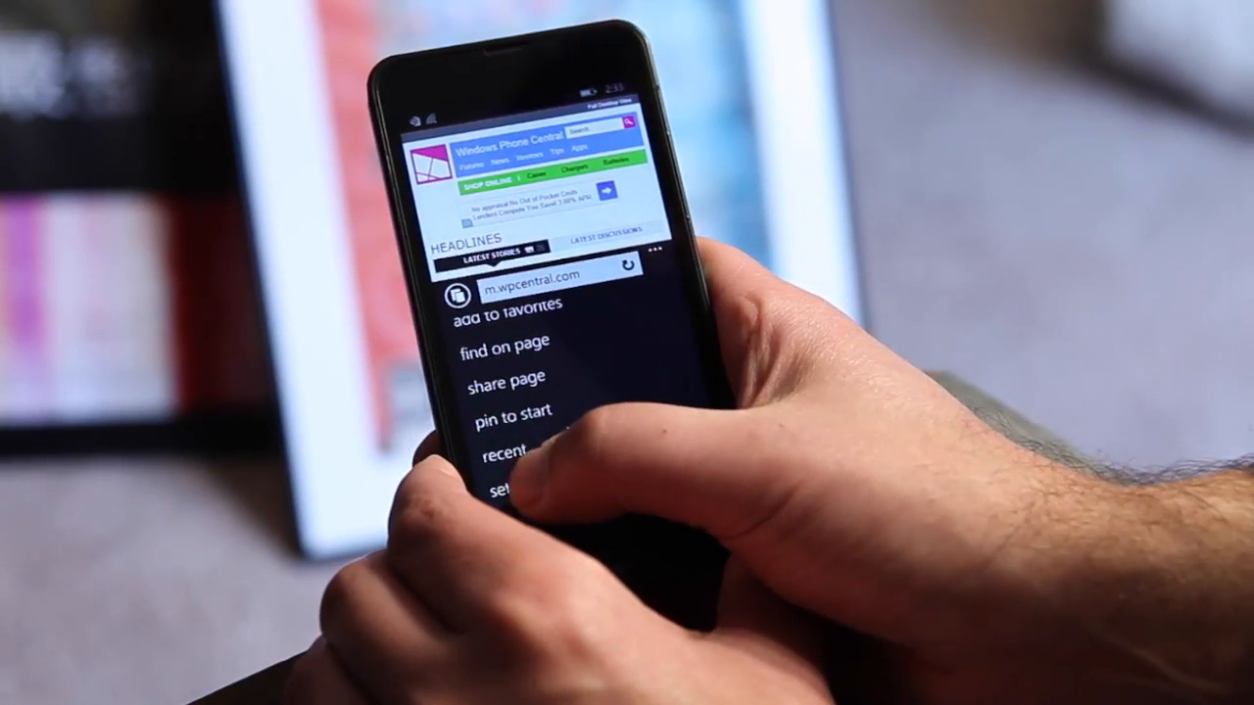
Reach the Internet Explorer settings page with website preference and Data Sense options
click(509, 490)
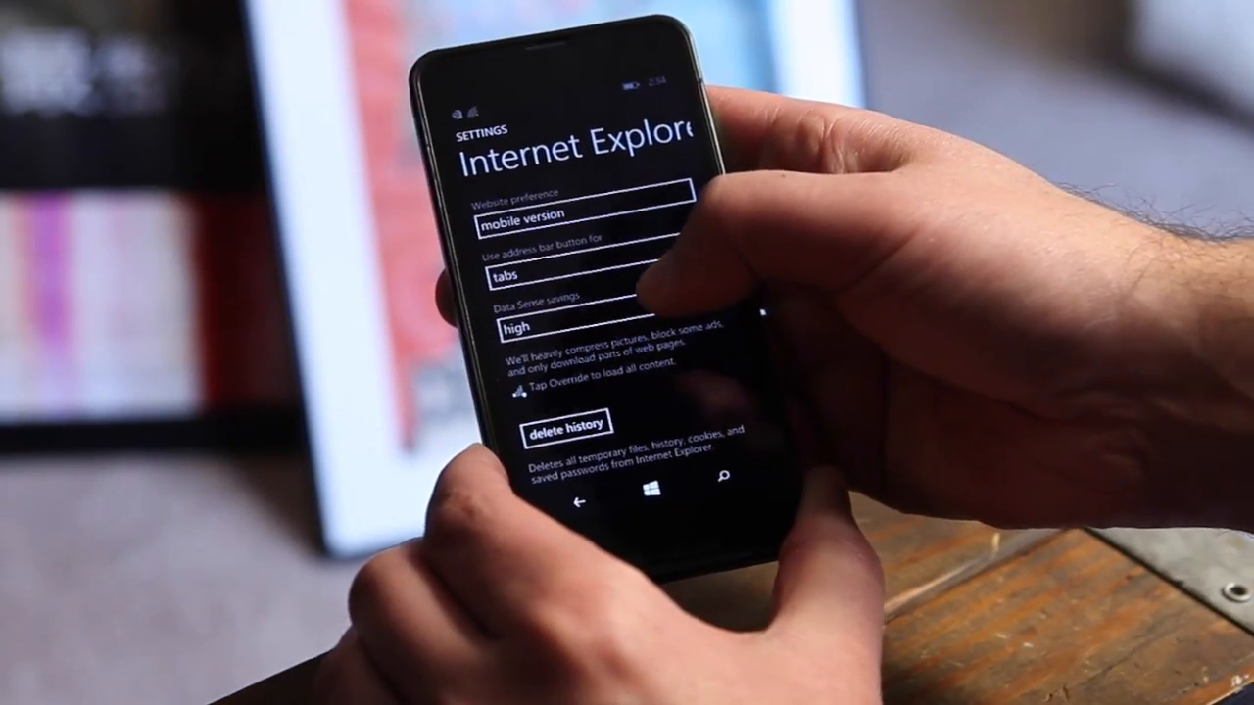
click(568, 329)
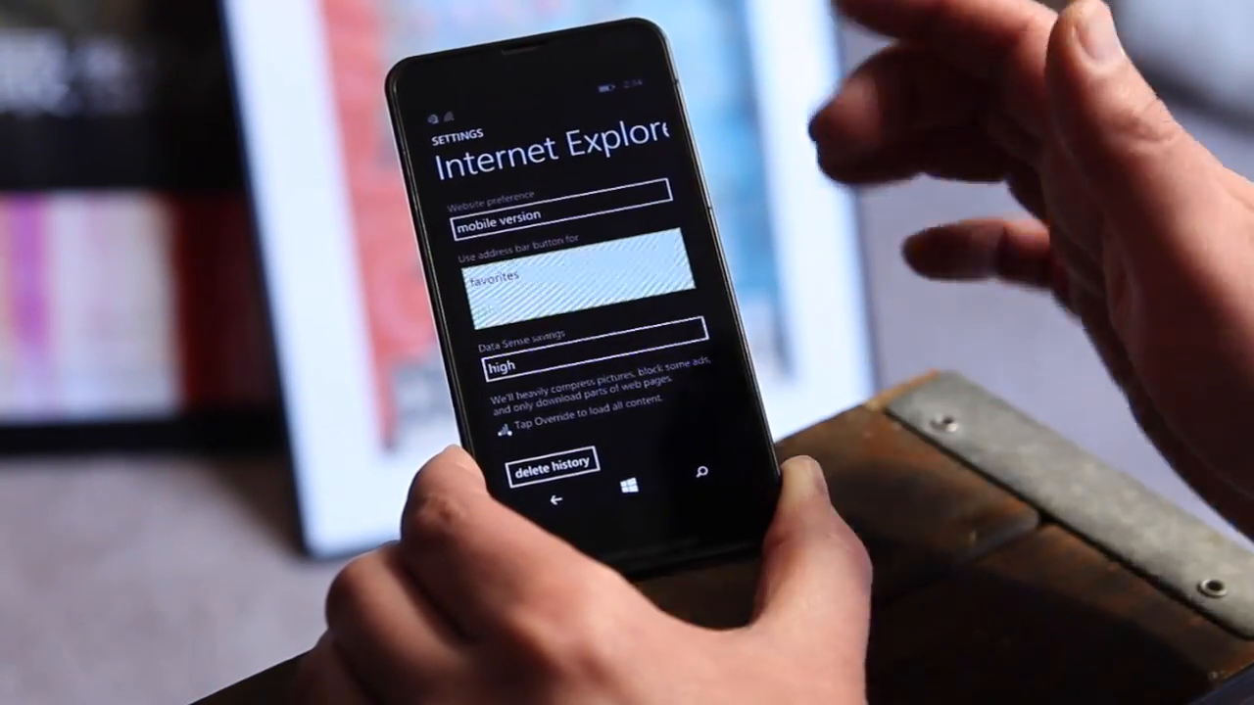
scroll(down, 3)
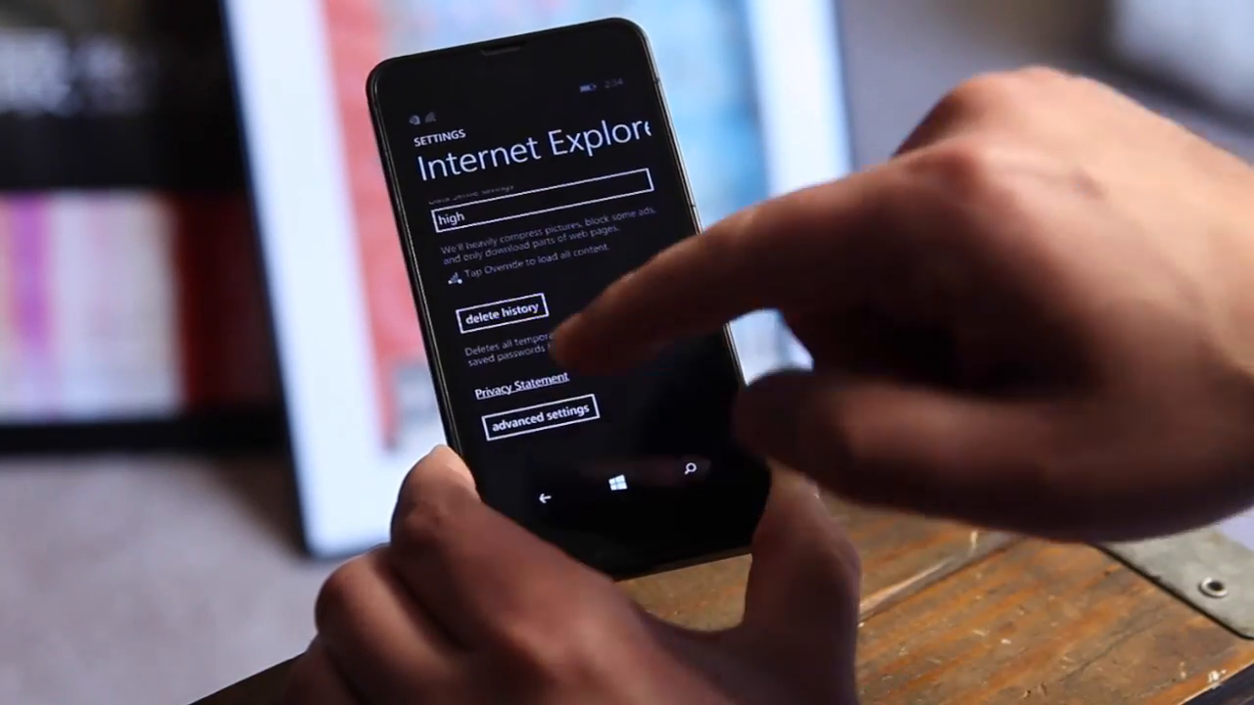
Reach advanced settings and scroll to Do Not Track, reading view and cookie options
click(537, 410)
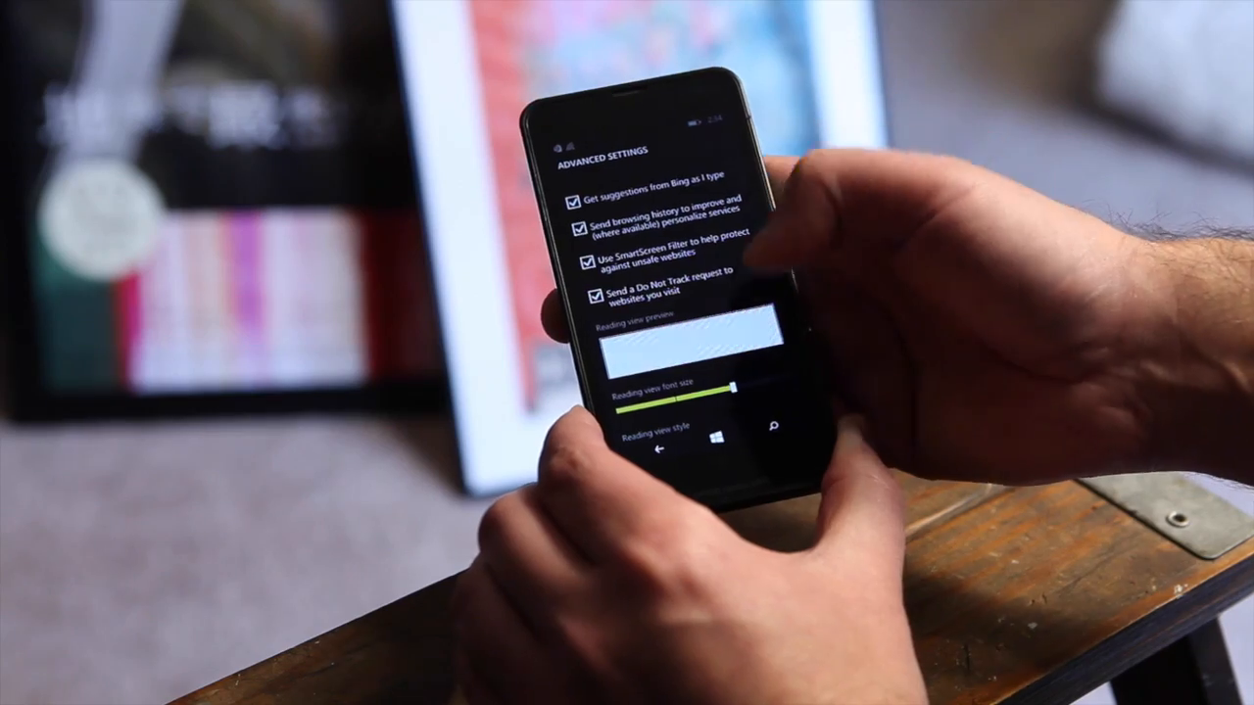
scroll(down, 3)
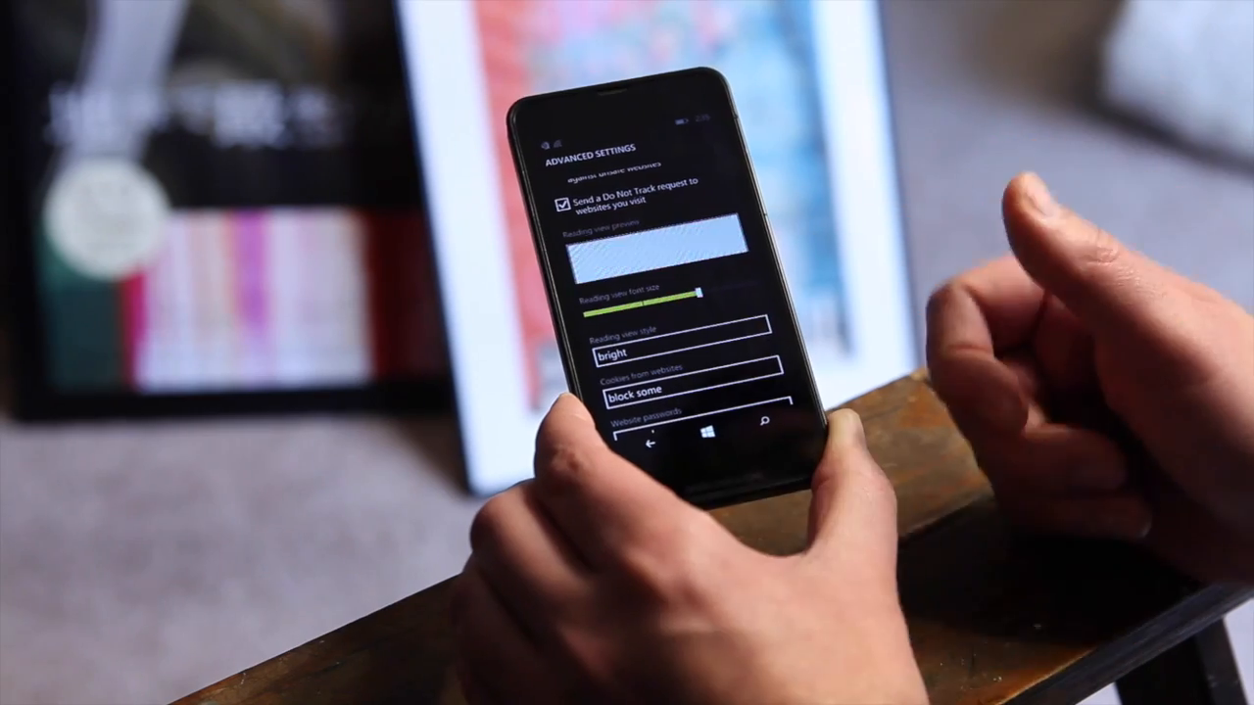
Set the reading view style to dark and move on to the phone's system settings
click(666, 352)
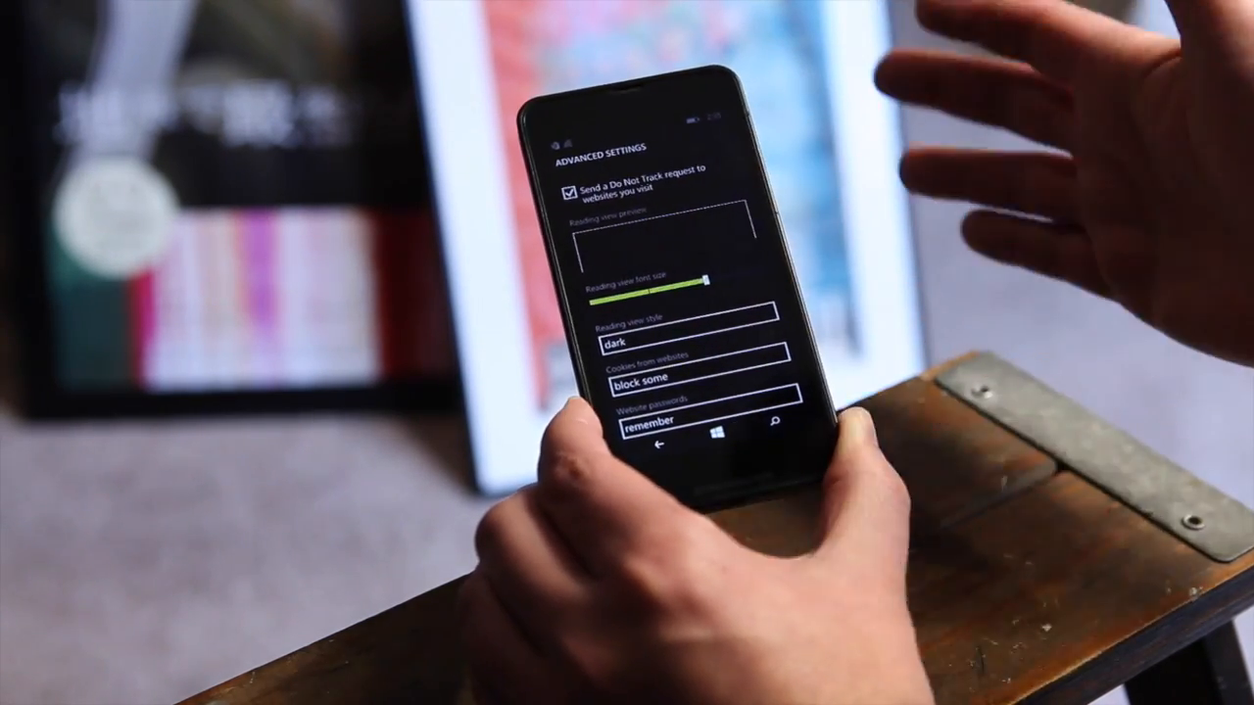
scroll(down, 3)
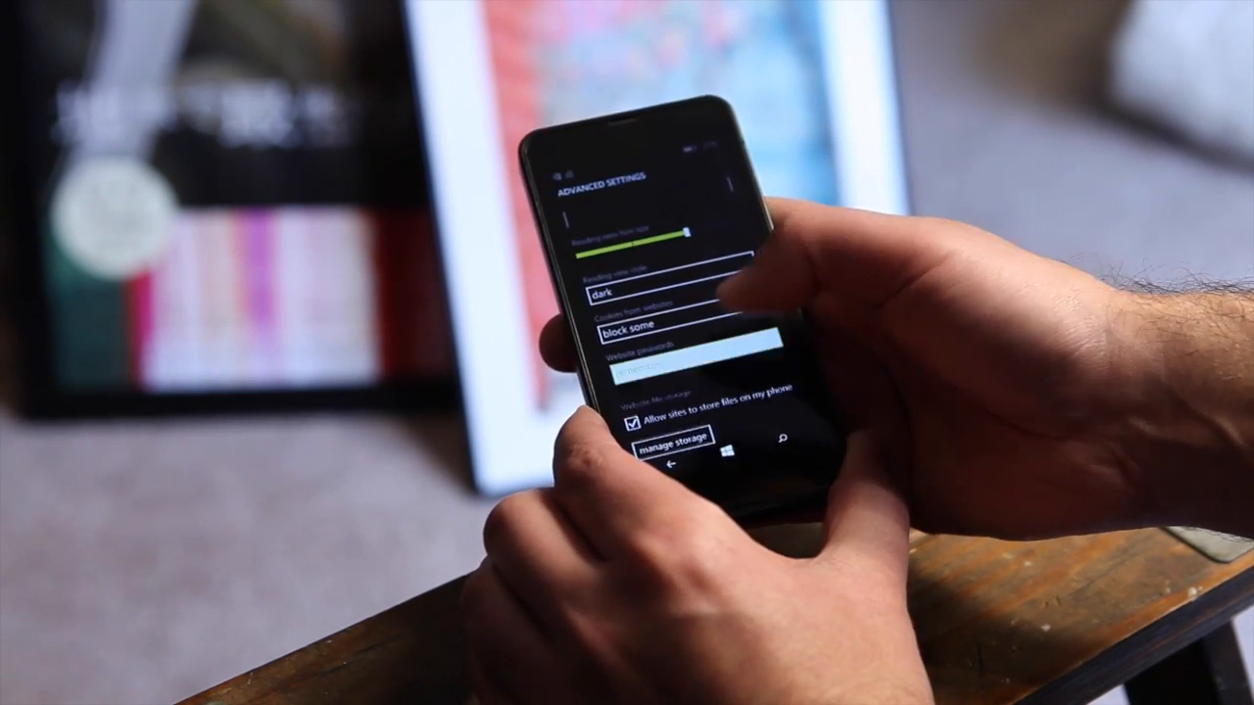
click(664, 365)
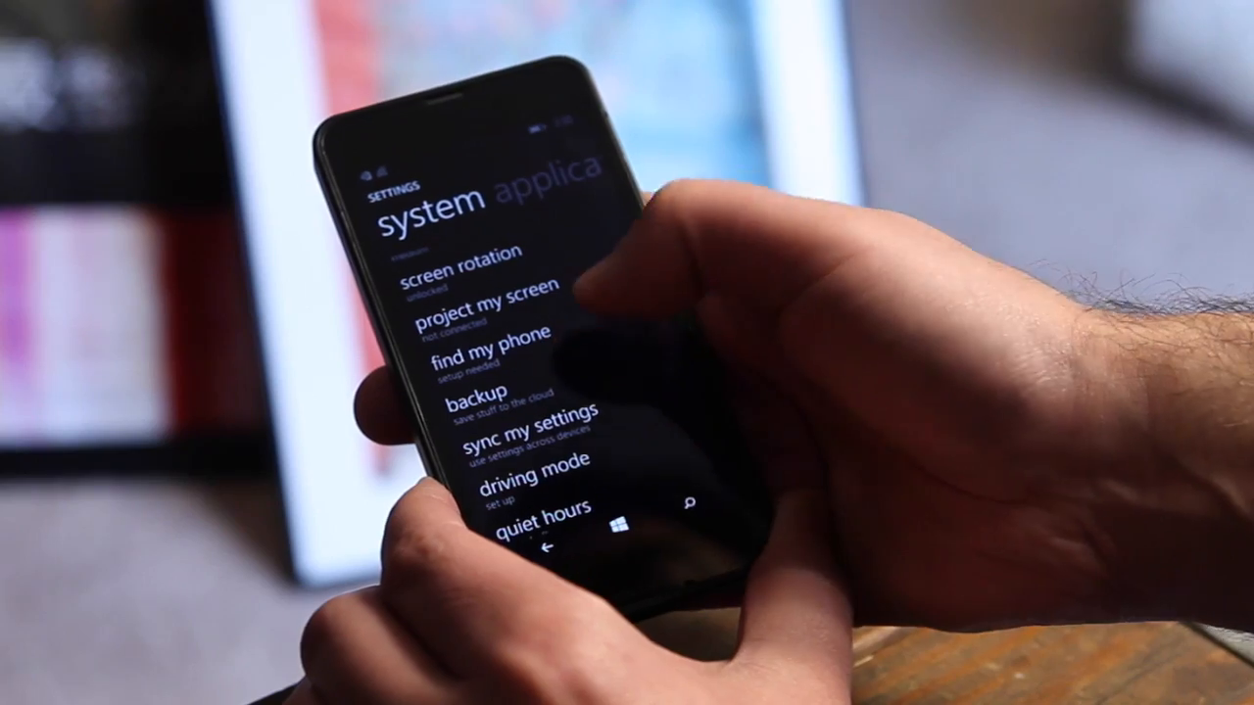
Leave the system settings list and return to Internet Explorer's tabs screen
click(527, 415)
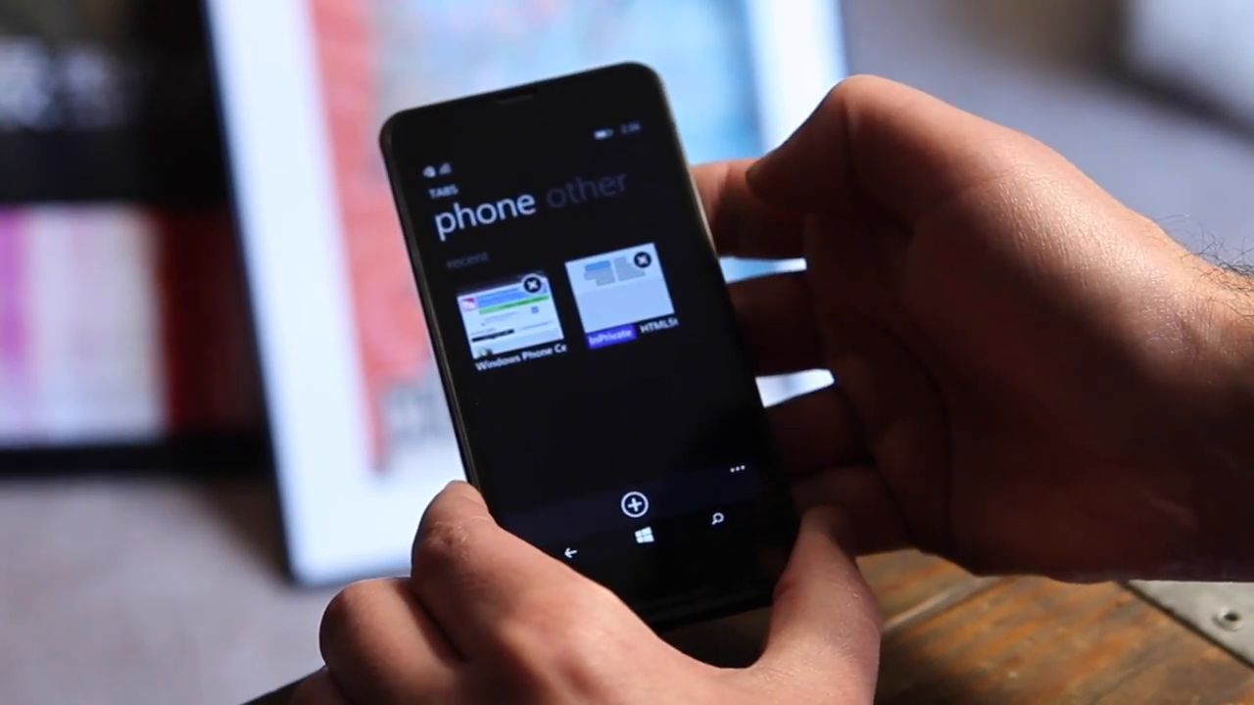
Reveal the tabs menu with 'new inprivate tab' and 'close all'
click(736, 466)
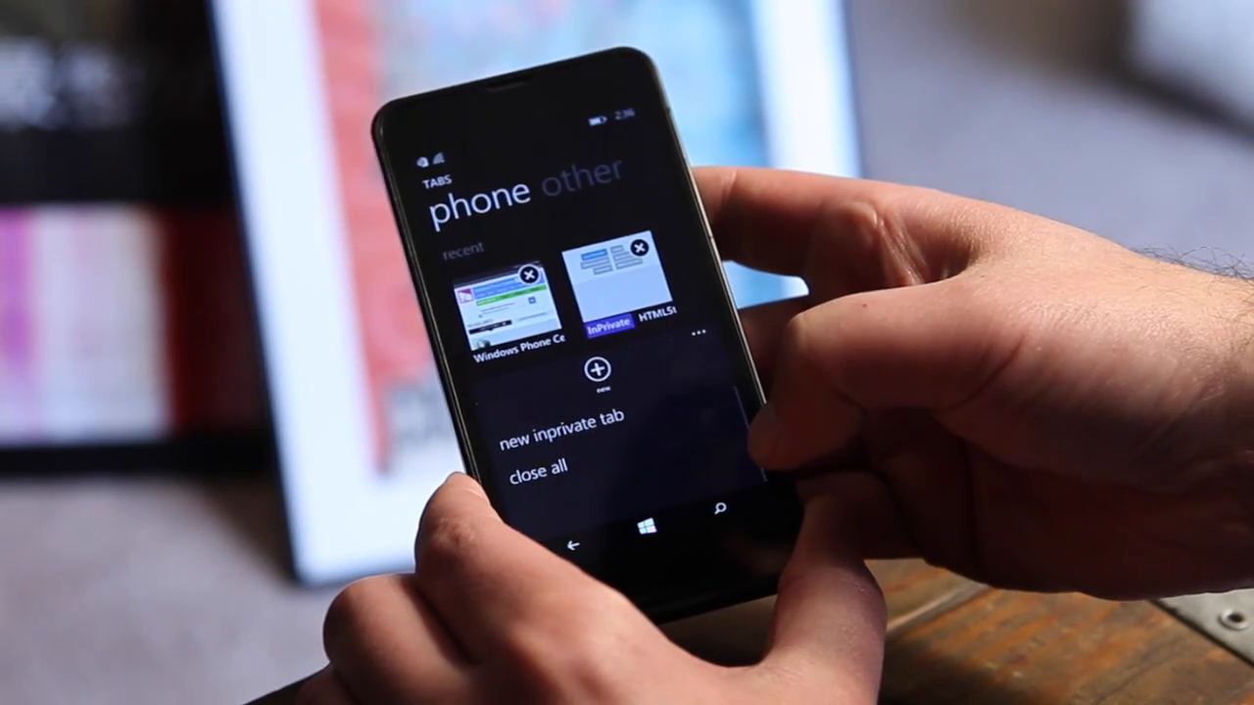